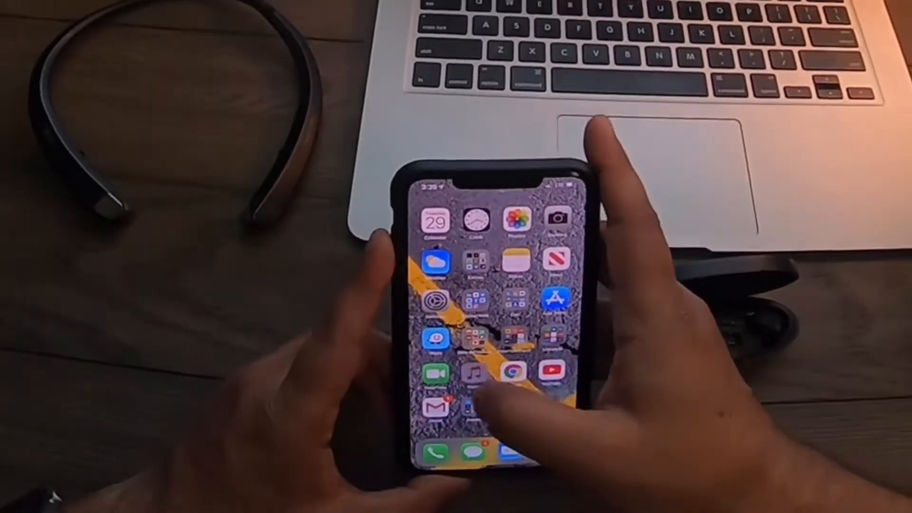
# Step: Launch Apple Music and scroll the library toward Caribou's song Silver
pyautogui.click(474, 374)
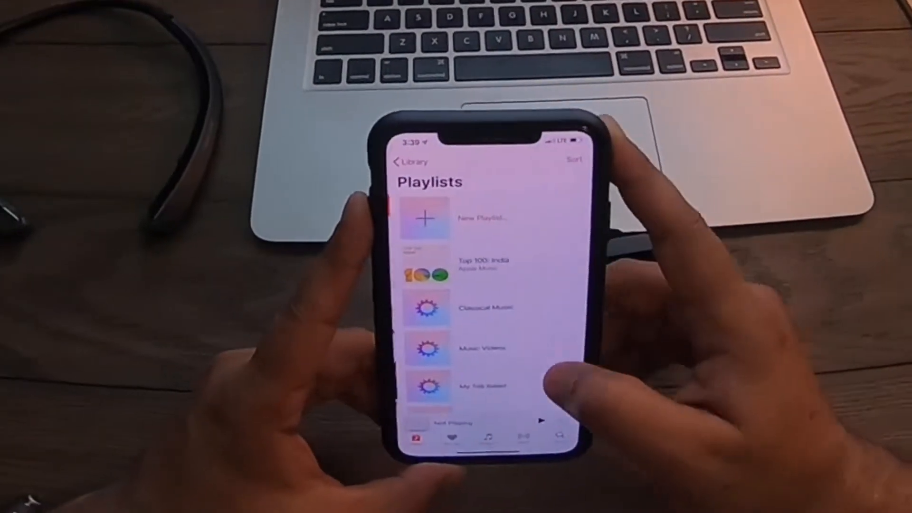
pyautogui.scroll(-3)
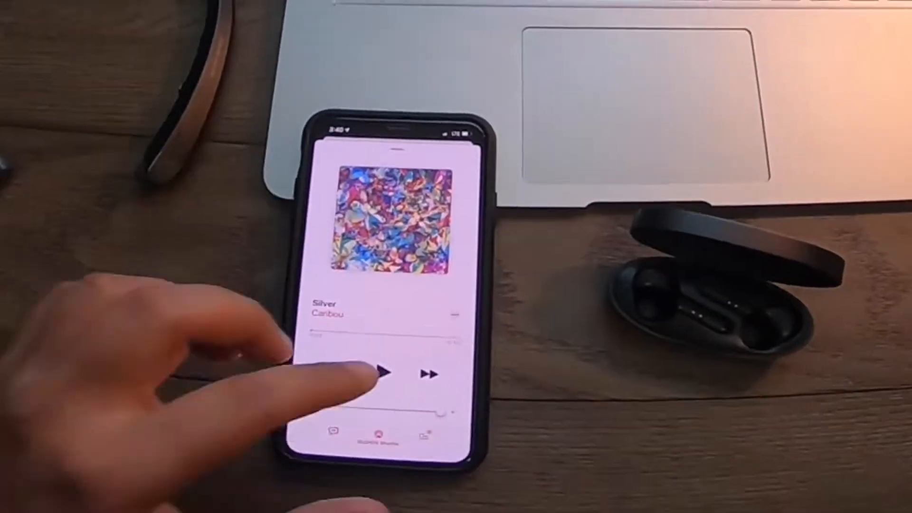
pyautogui.click(381, 373)
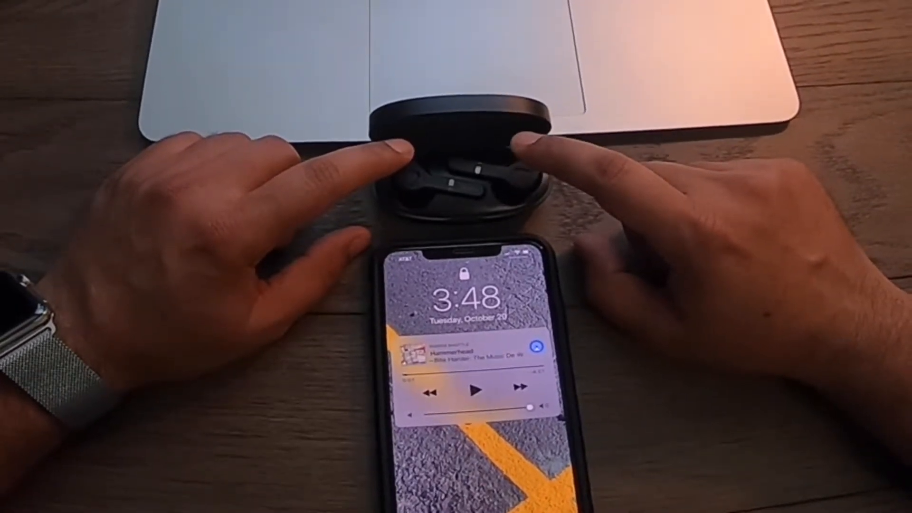
# Step: Resume Hammerhead from the lock screen media widget
pyautogui.click(476, 389)
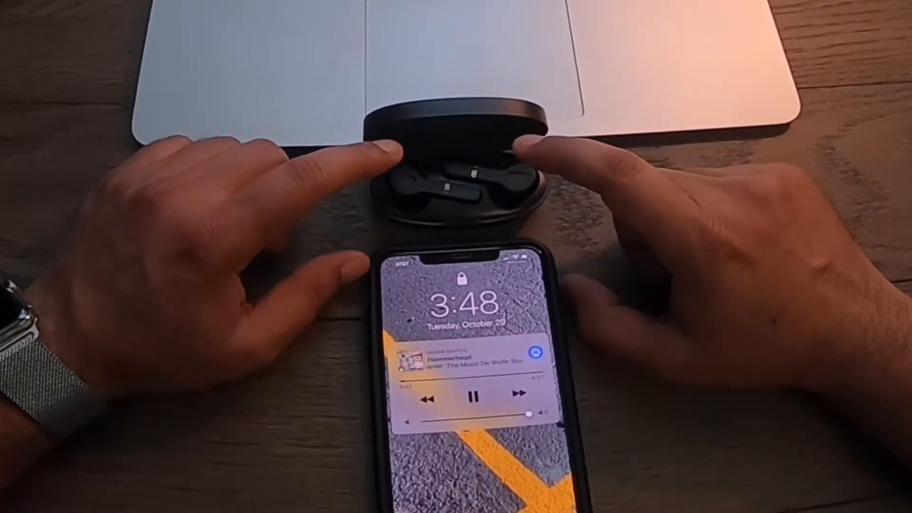